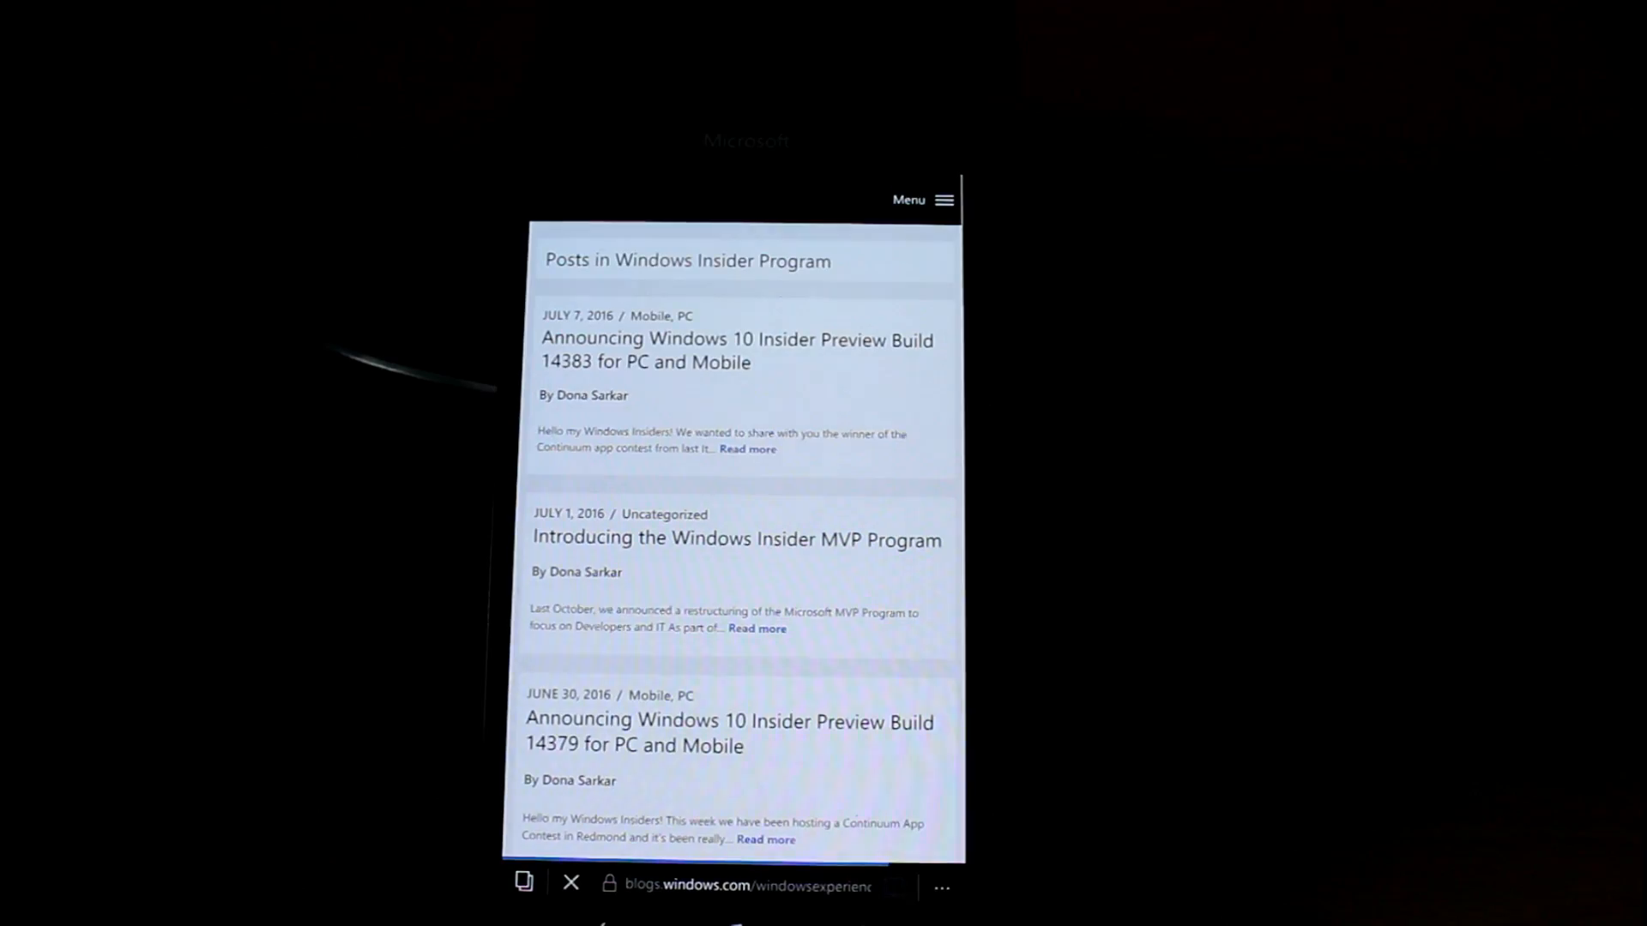
pyautogui.scroll(3)
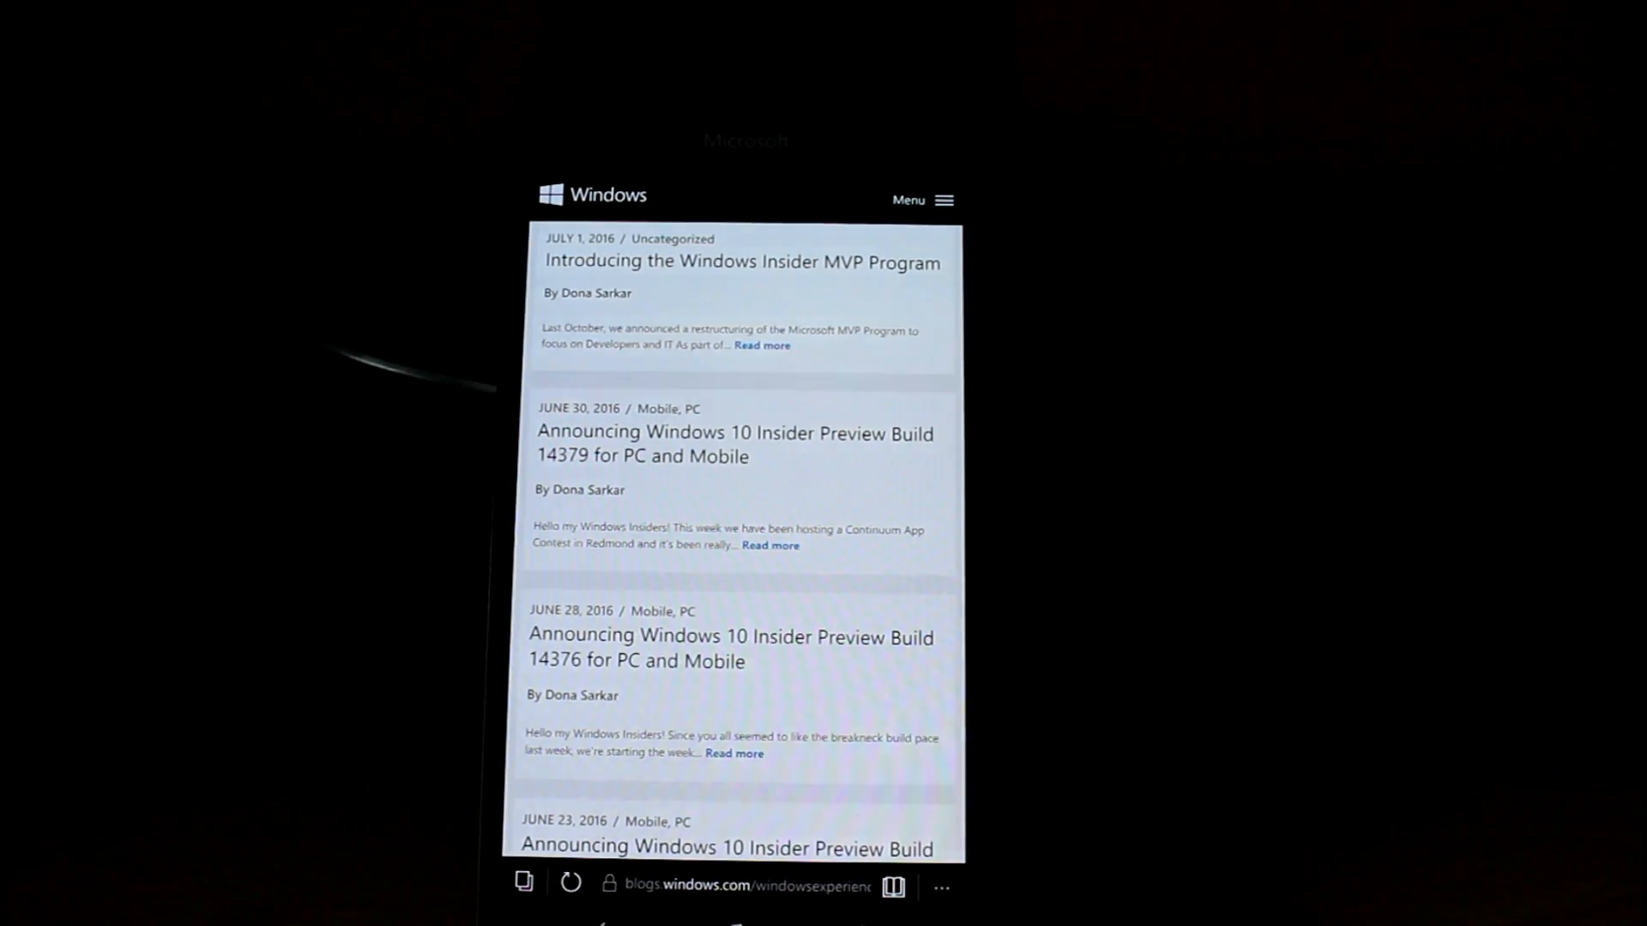
pyautogui.scroll(3)
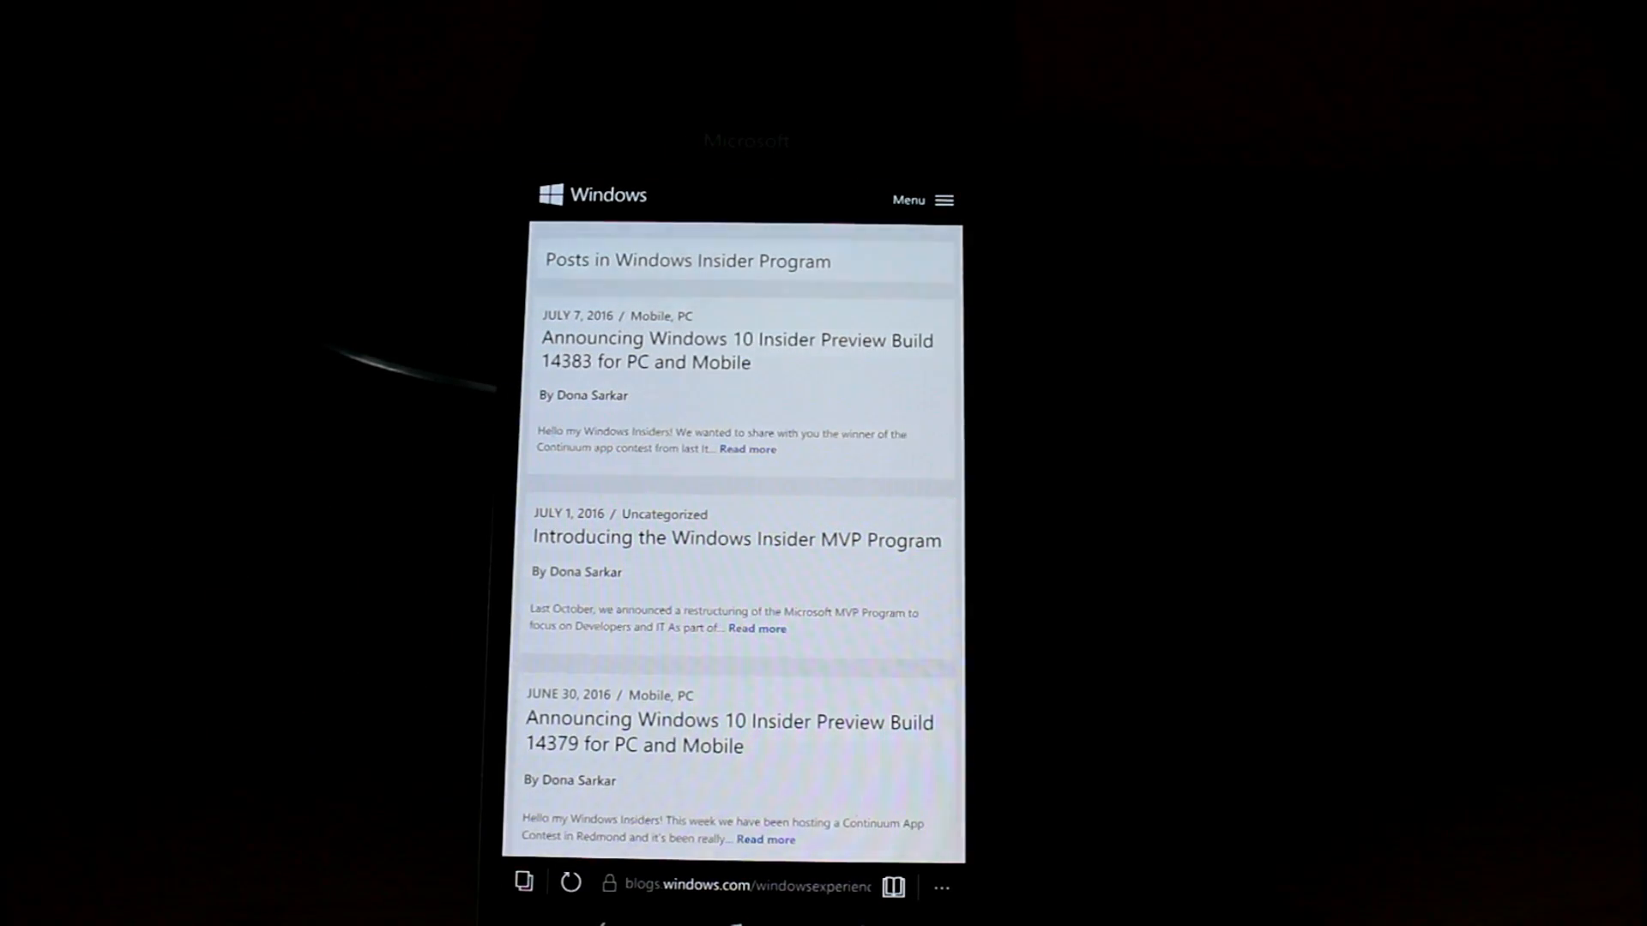